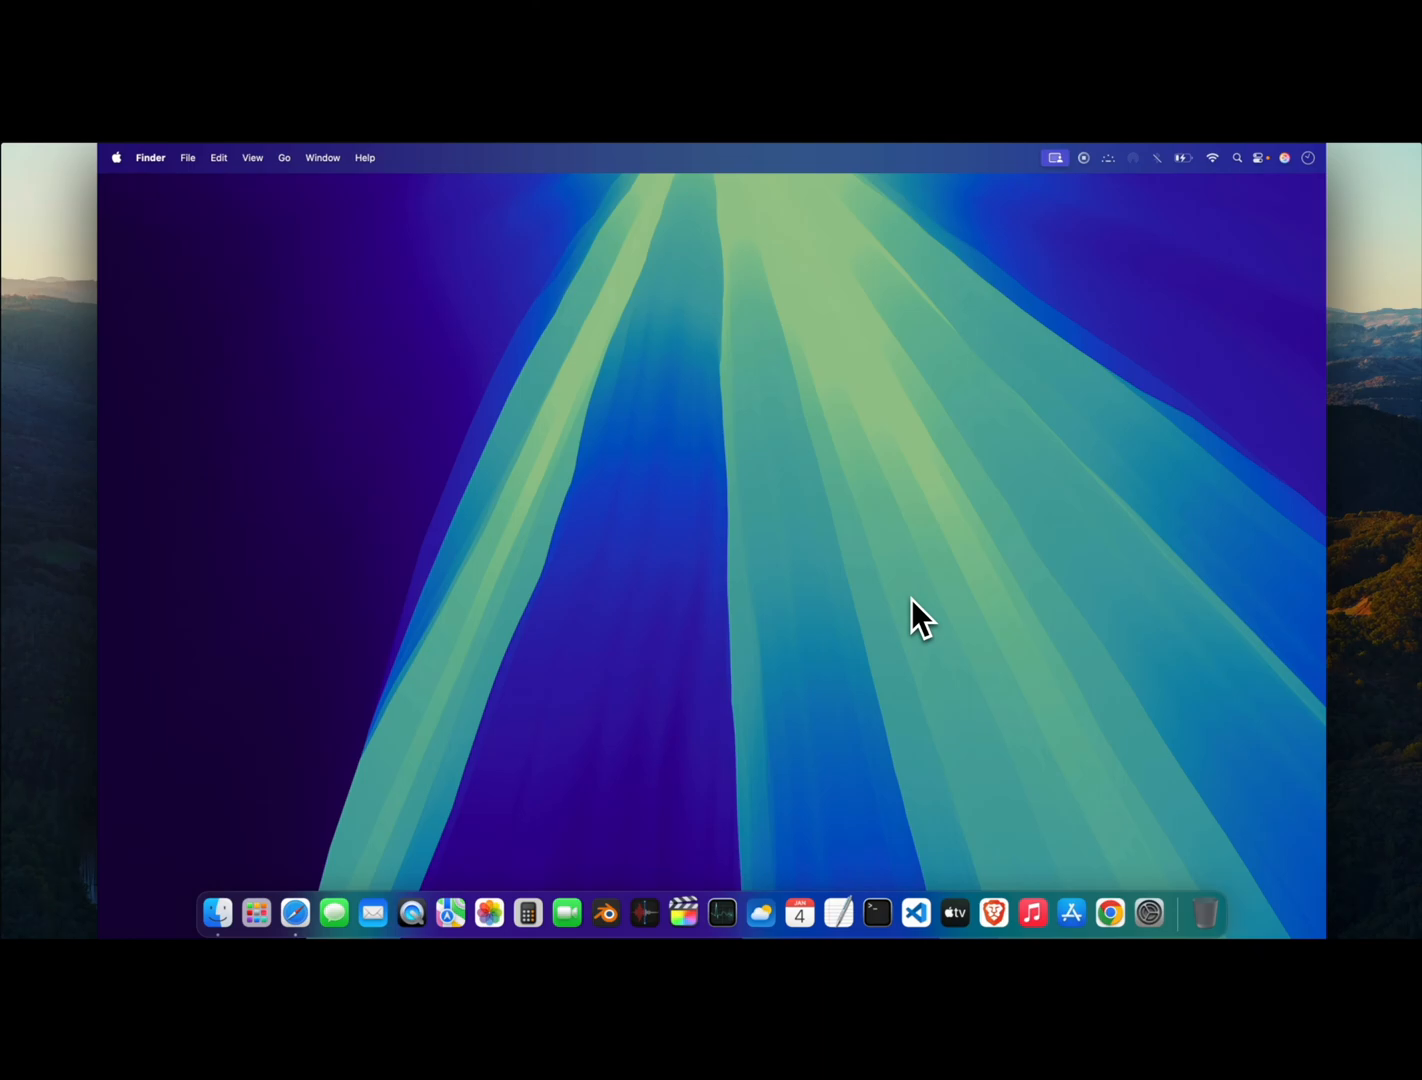
mouse_move(776, 851)
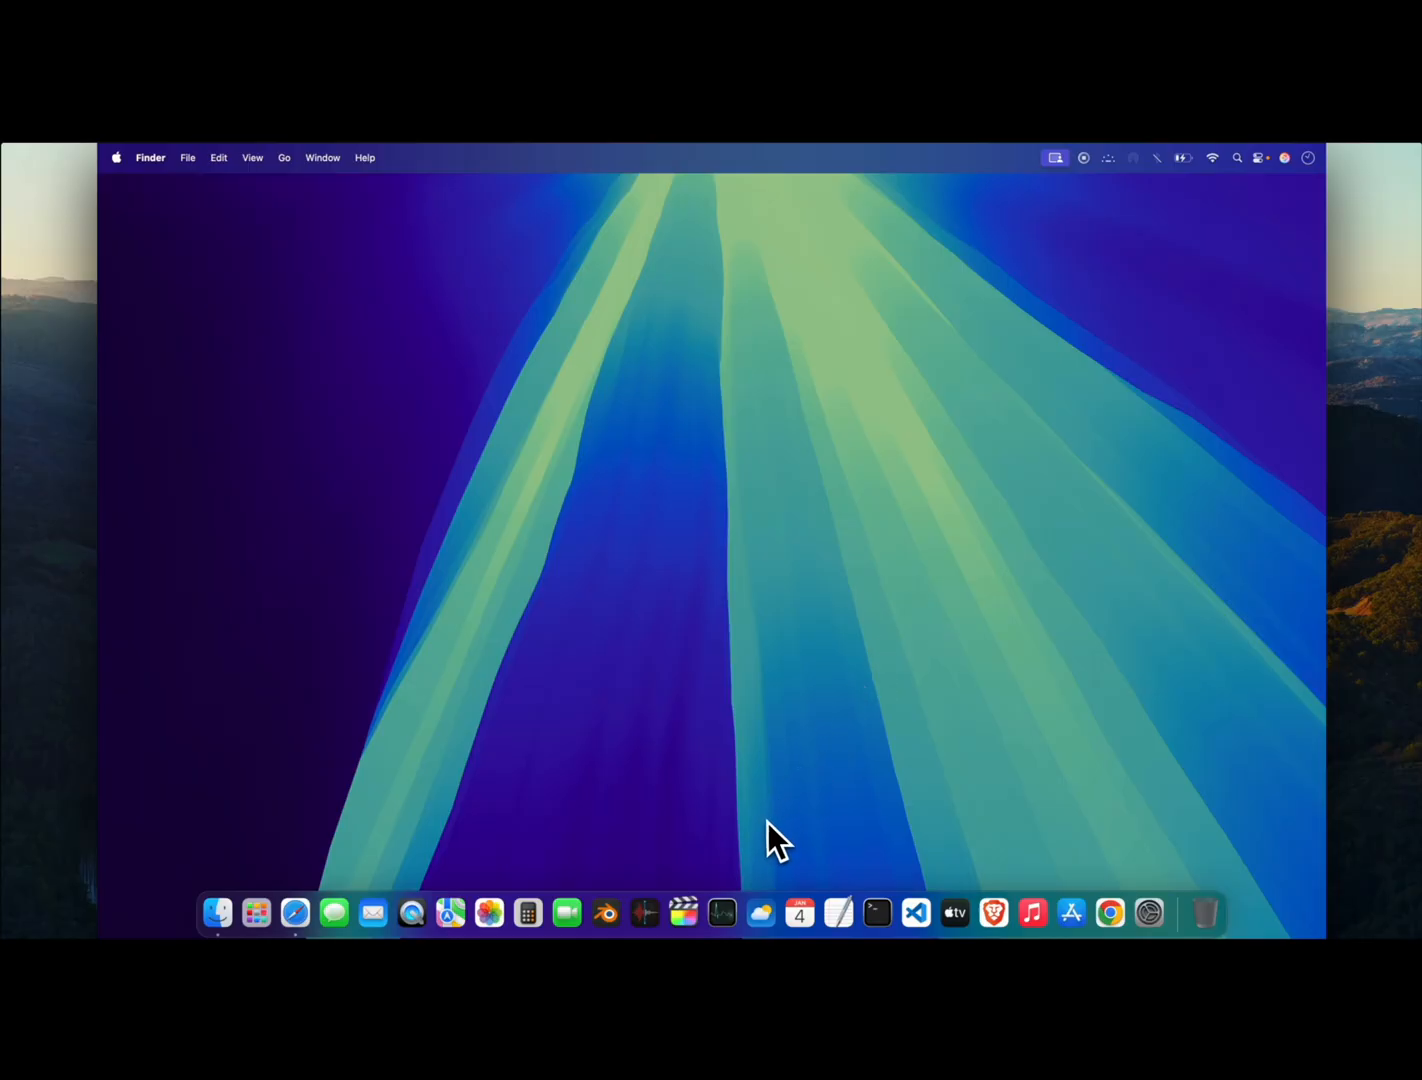
mouse_move(686, 933)
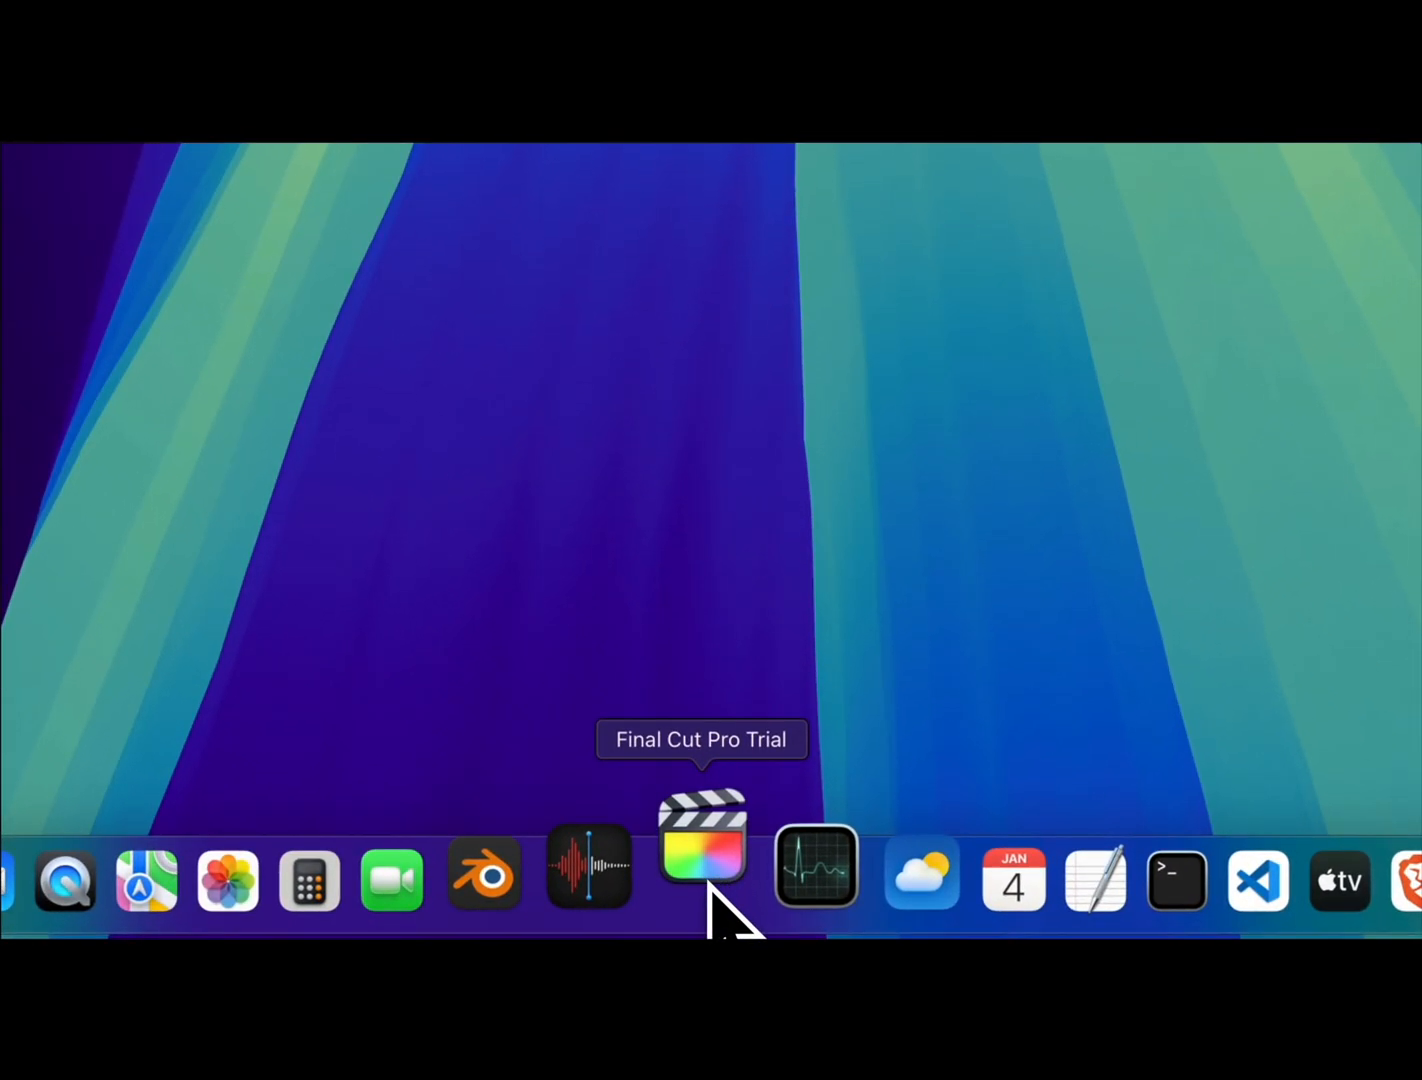
Launch Final Cut Pro Trial from the Dock and accept the 89-day trial notice.
click(703, 865)
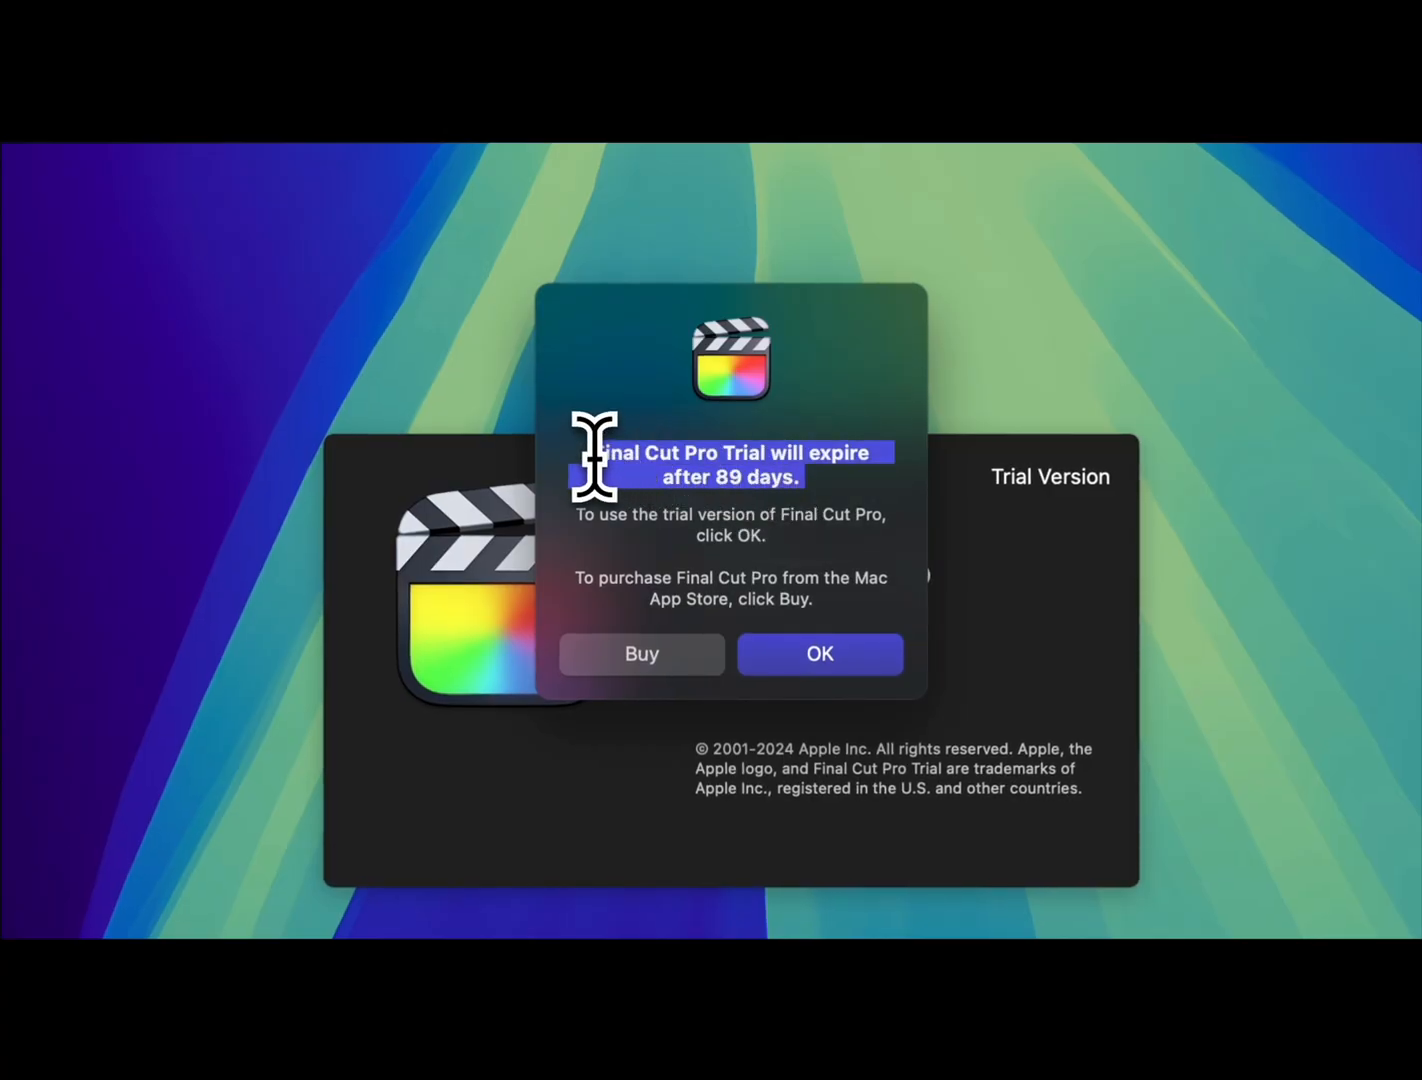
mouse_move(820, 680)
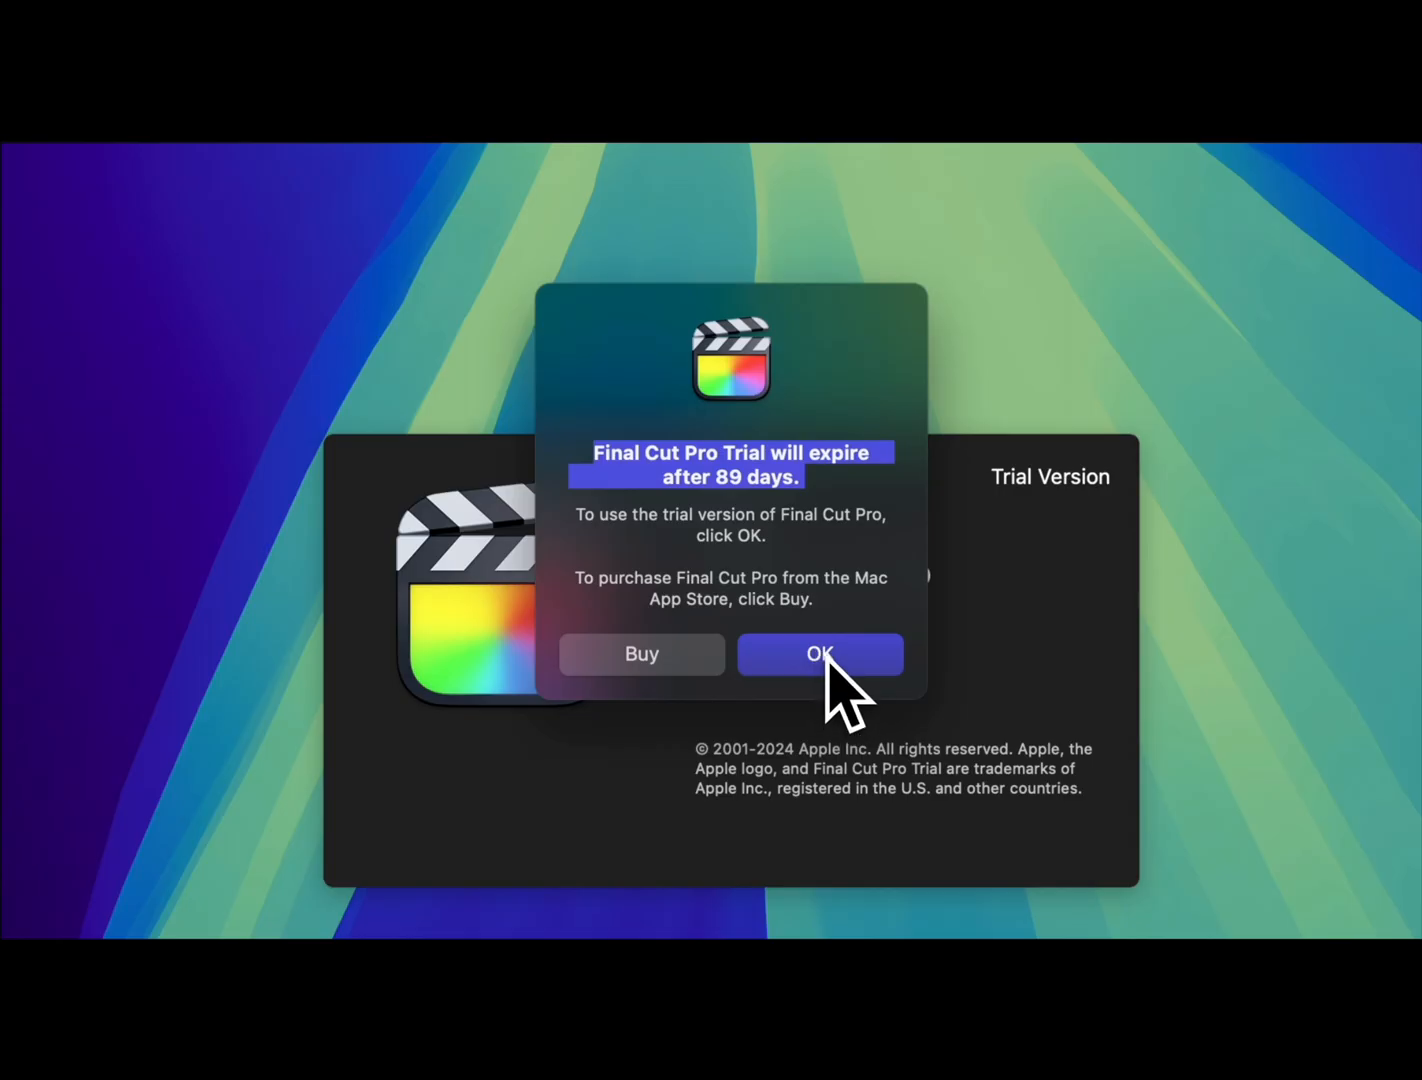
click(820, 654)
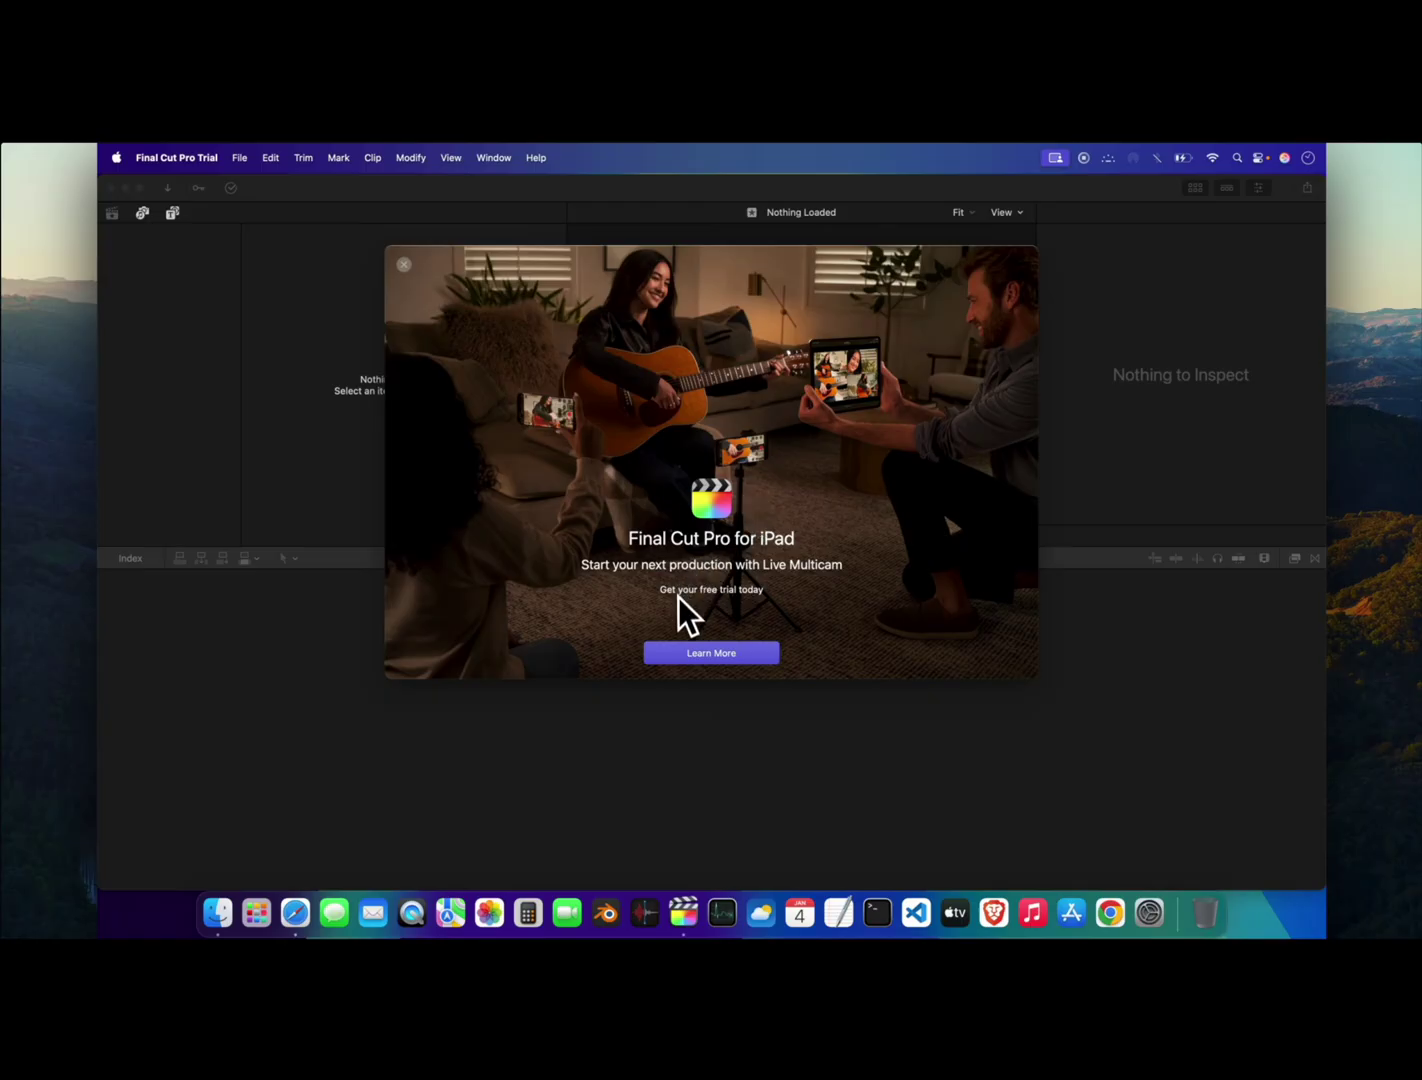
mouse_move(402, 270)
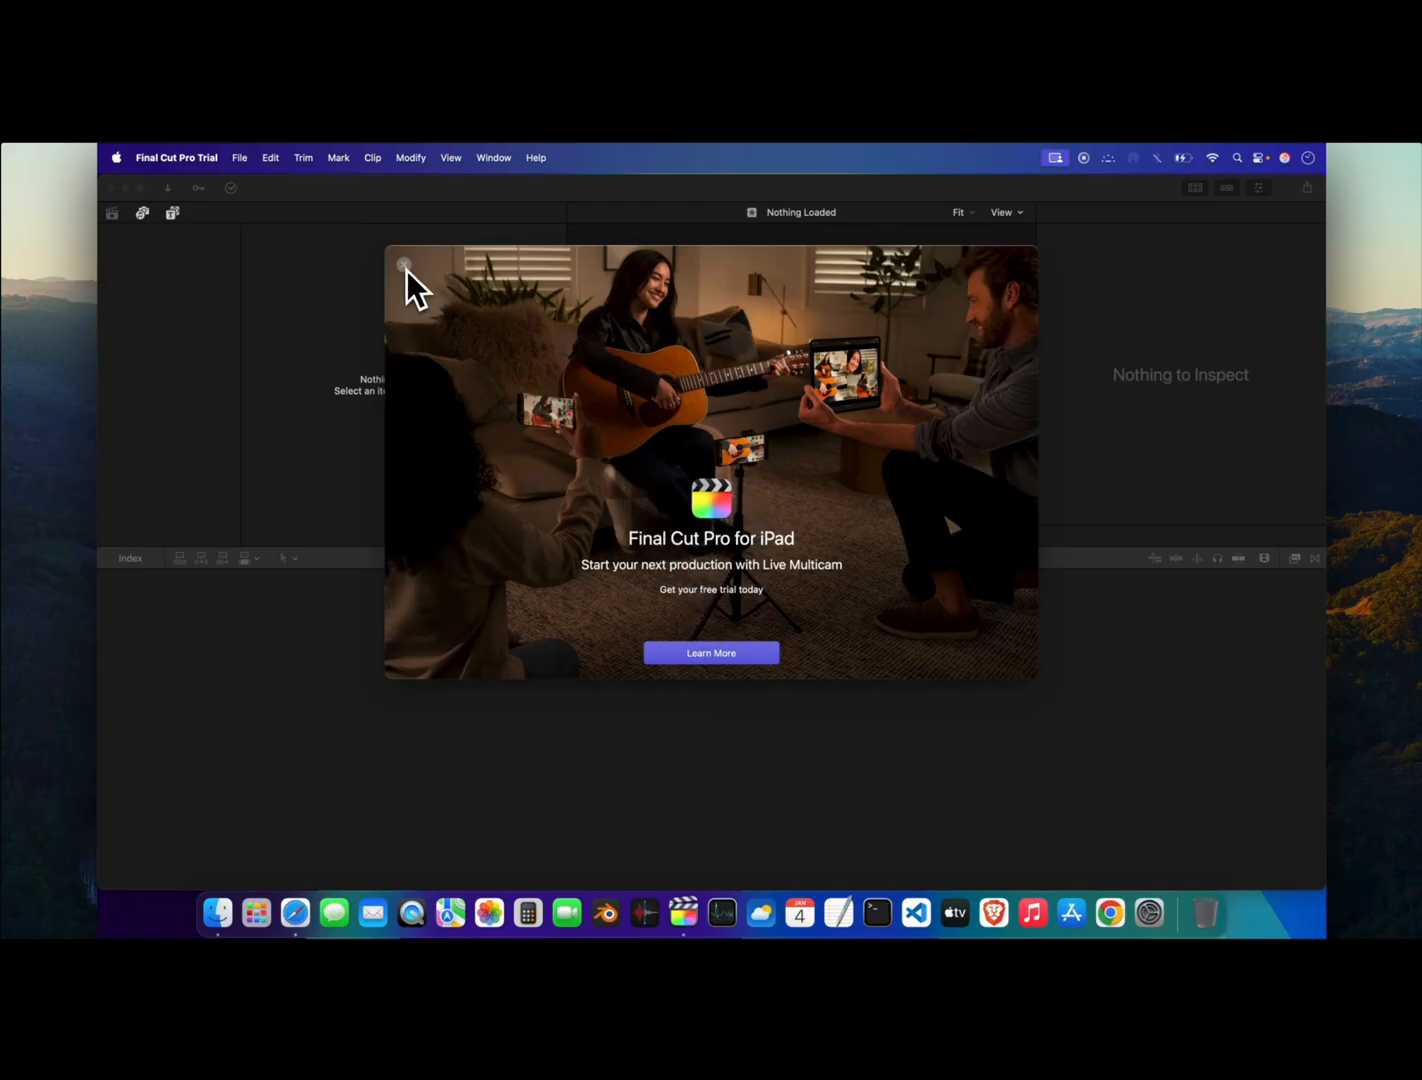
Close the Final Cut Pro for iPad promo and quit Final Cut Pro Trial from its app menu.
click(402, 265)
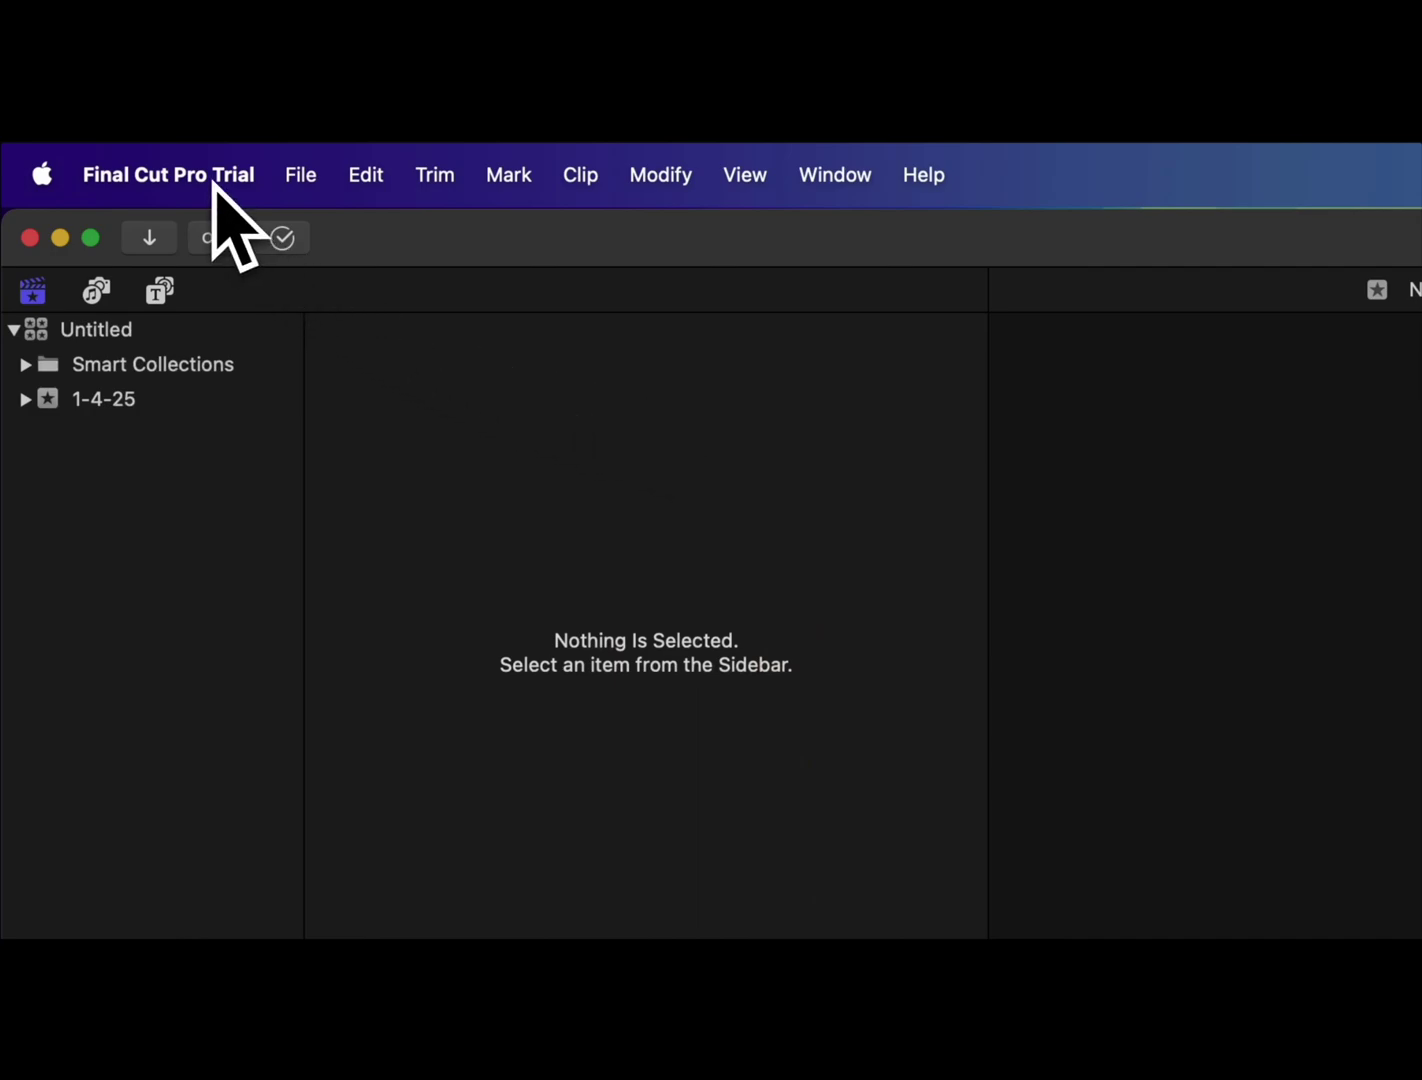
click(168, 174)
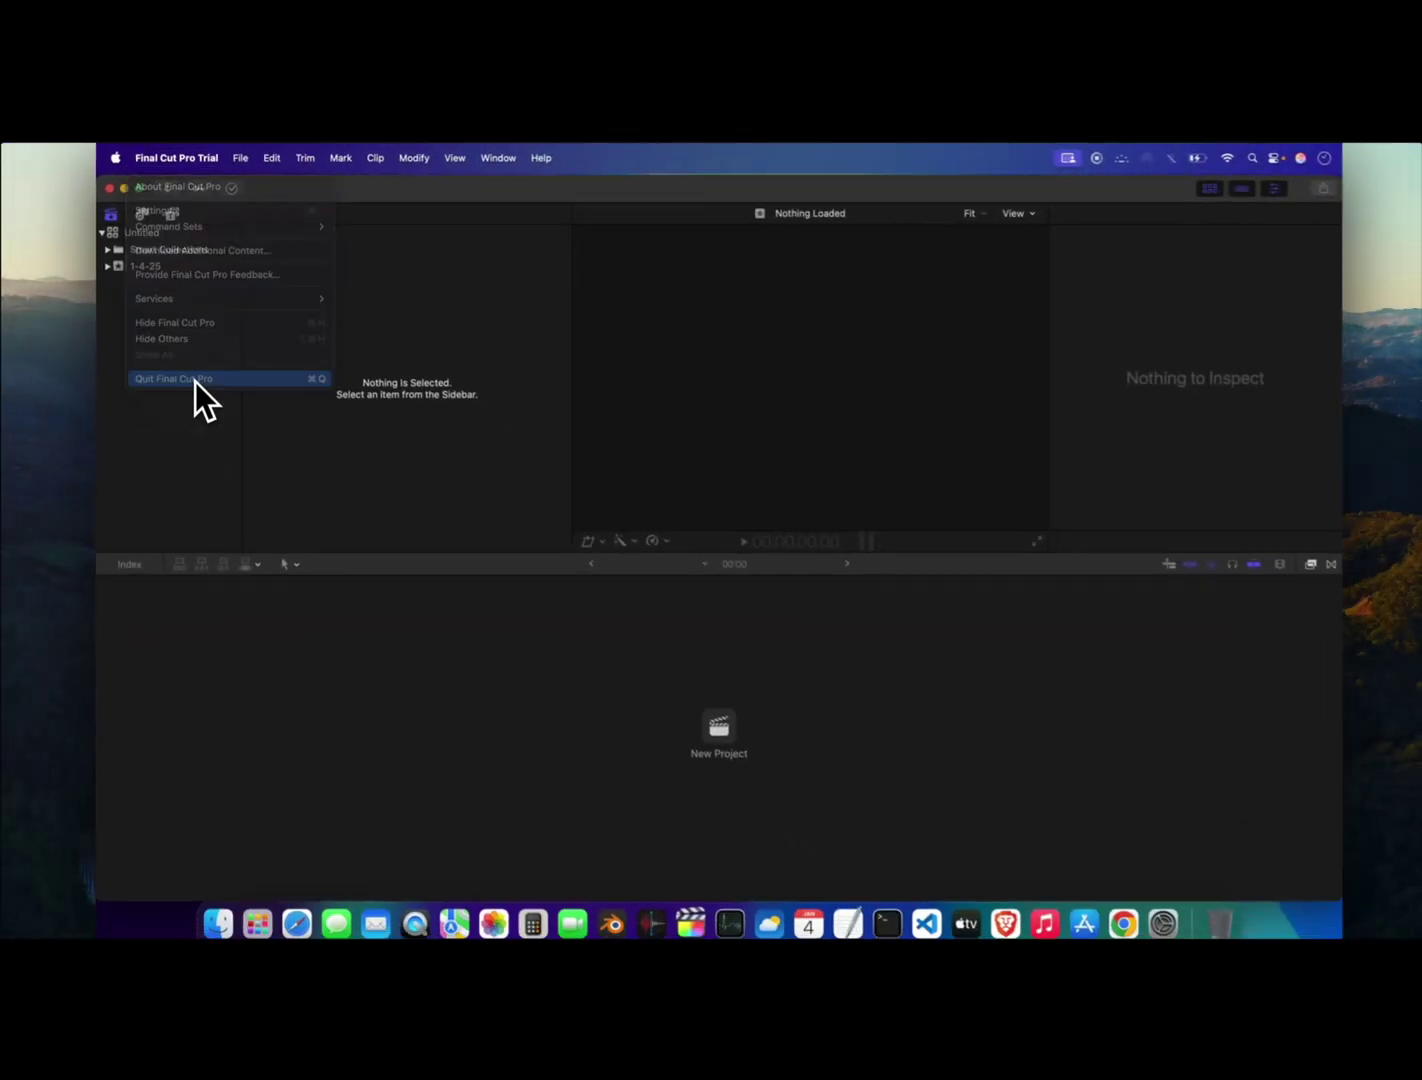
click(172, 378)
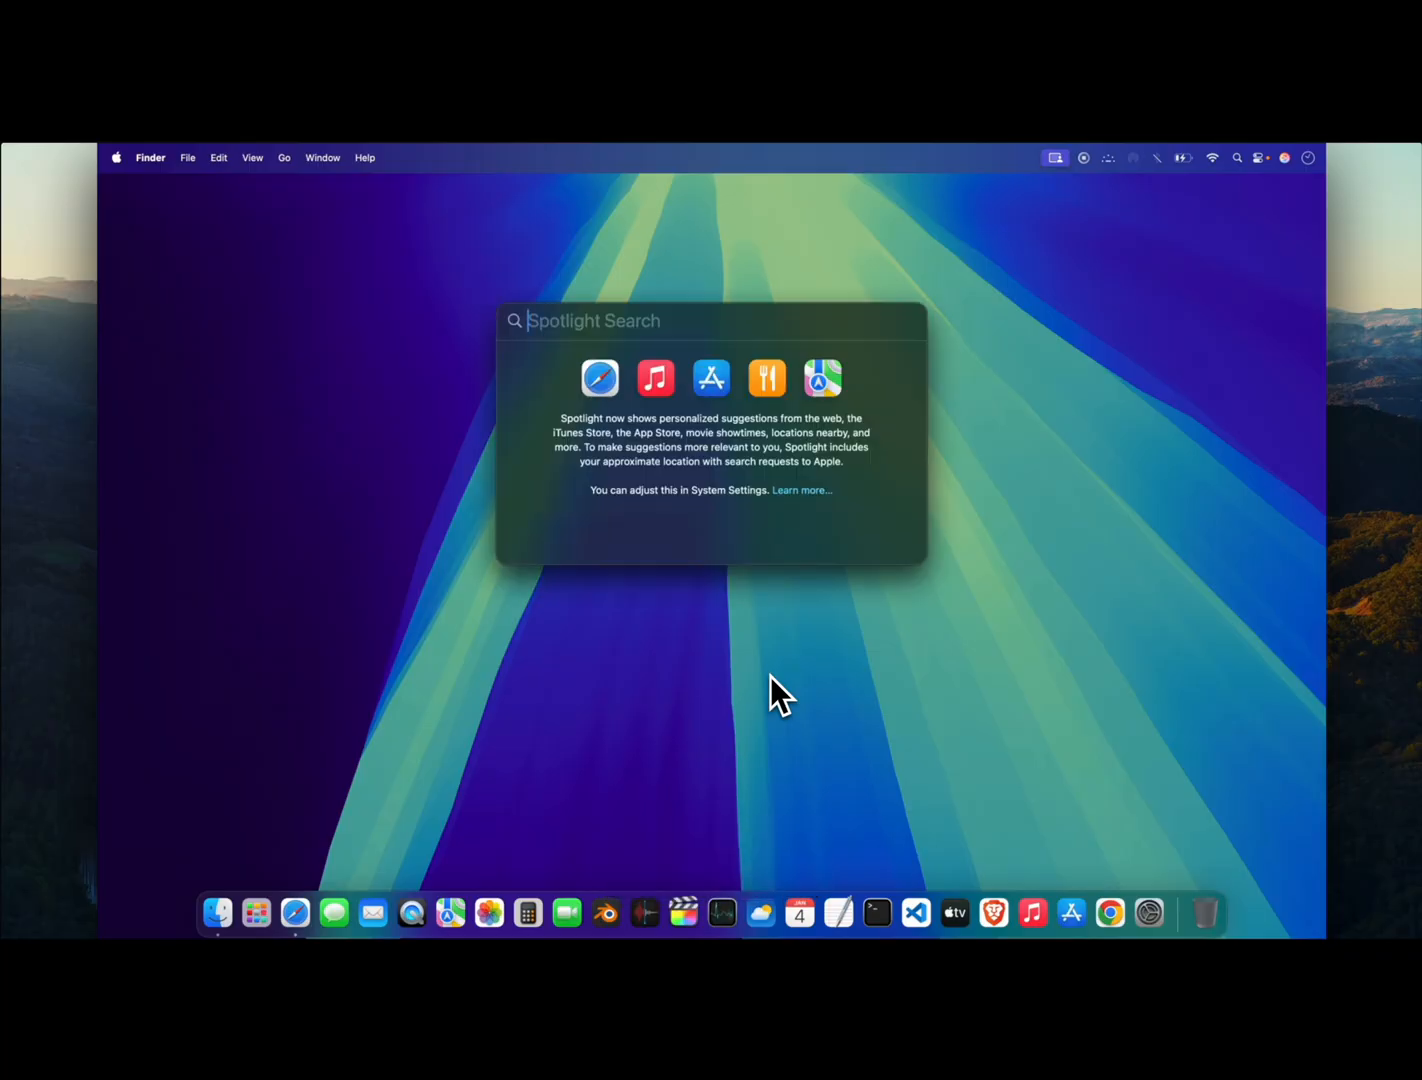
Open terminal.app via Spotlight, allow its data access, and trash the trial's .ffuserdata file.
text(terminal.app)
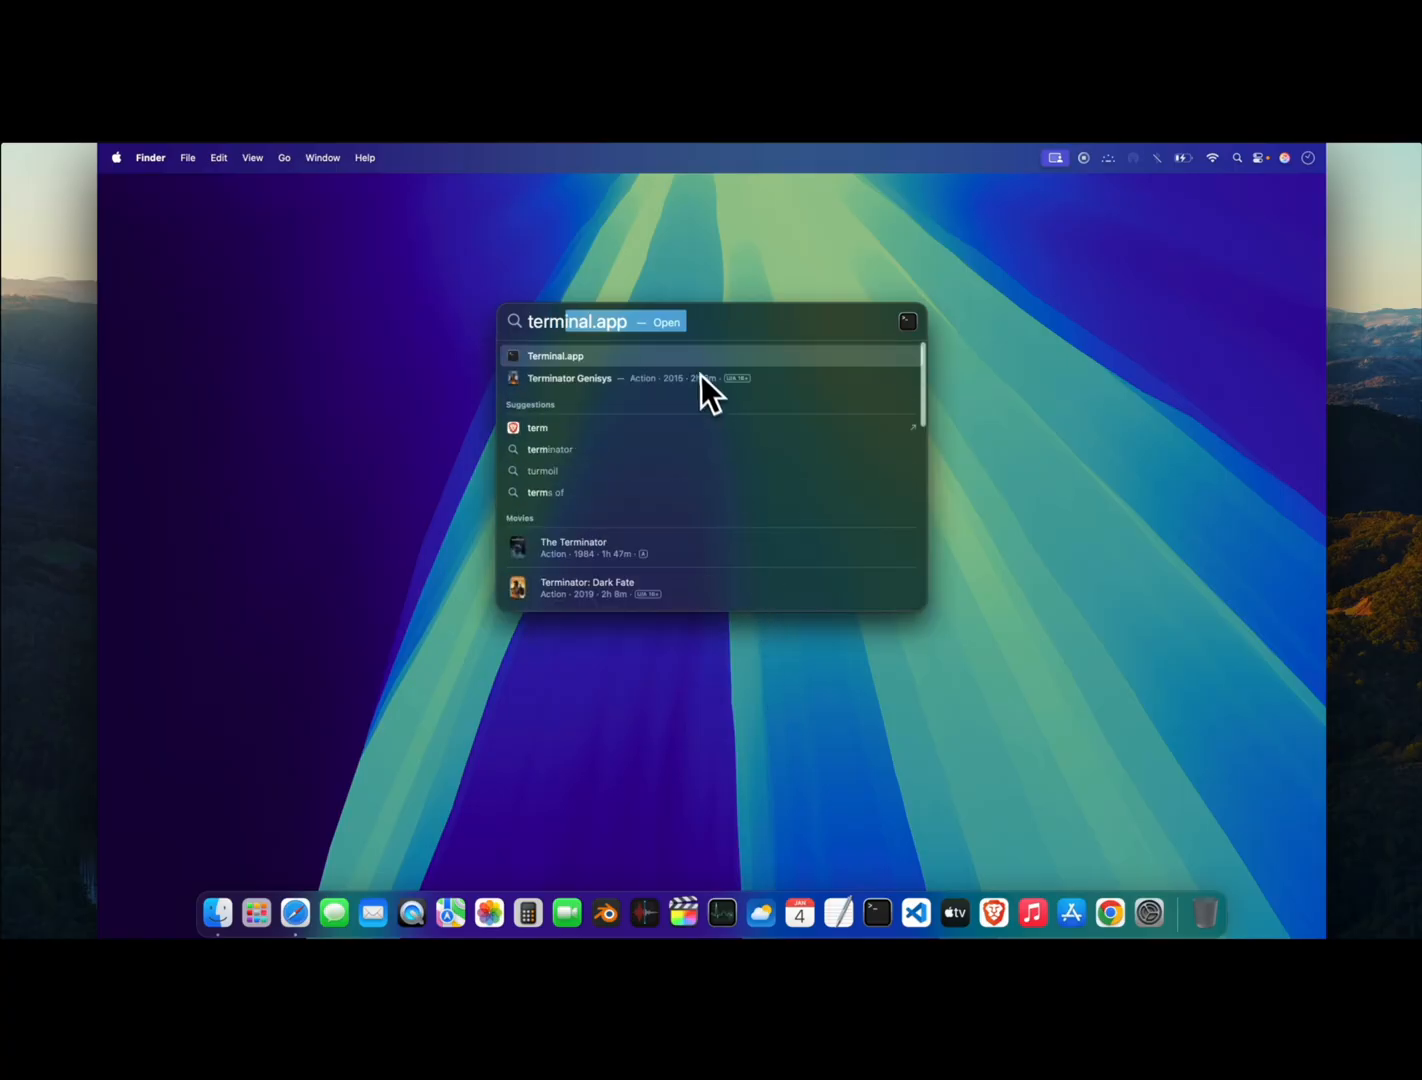
click(555, 355)
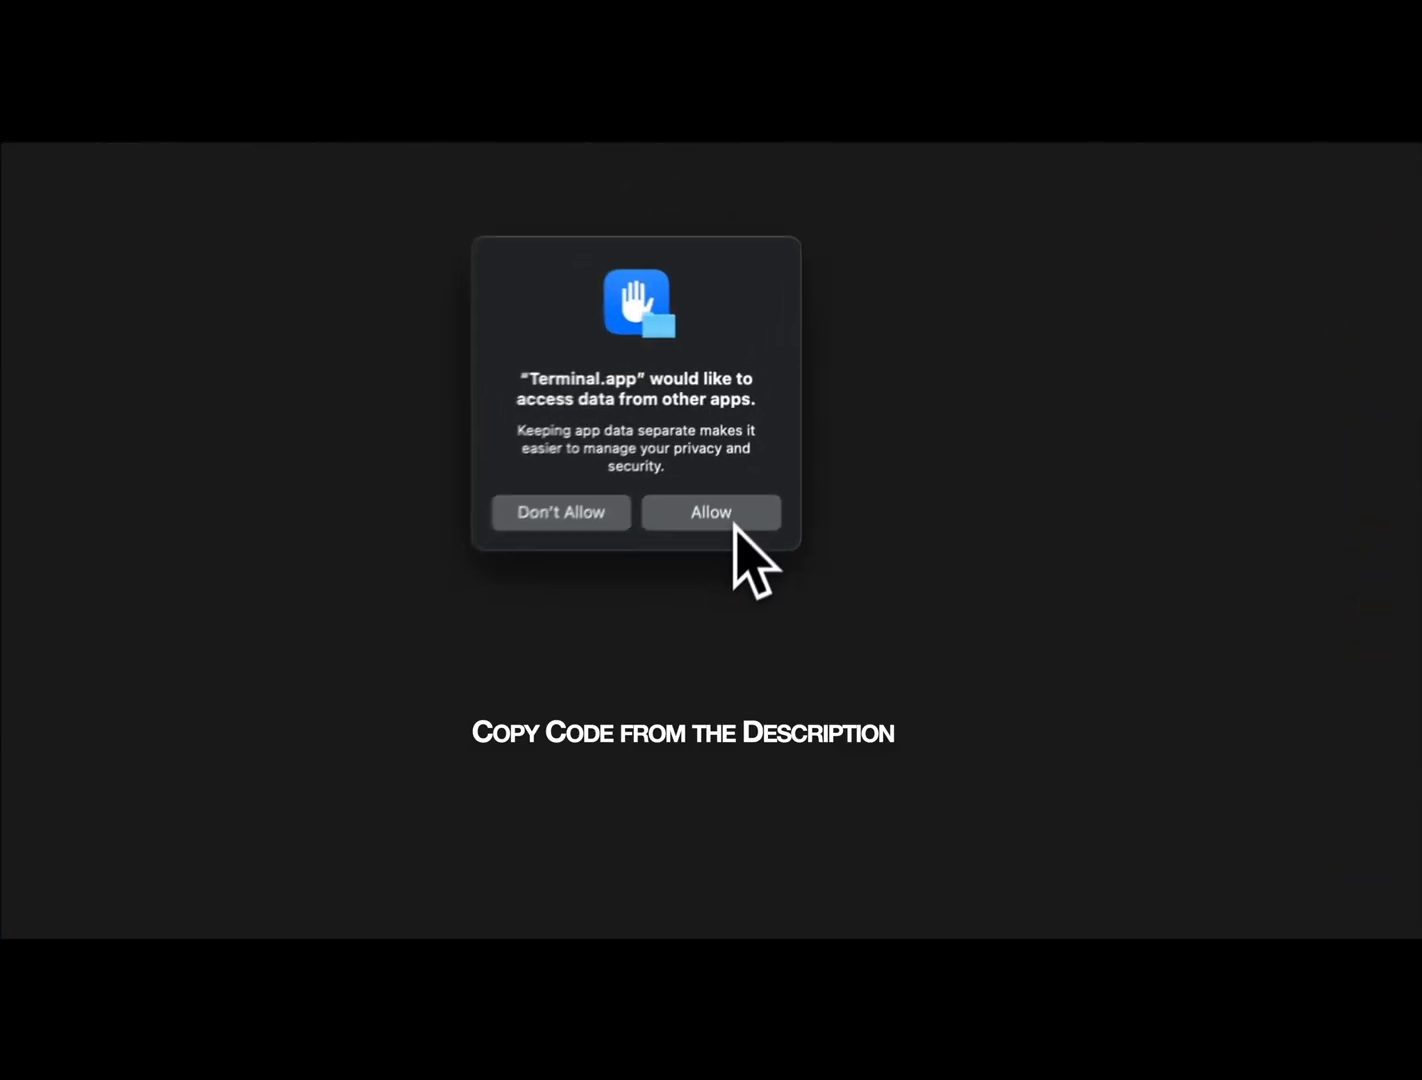
click(711, 512)
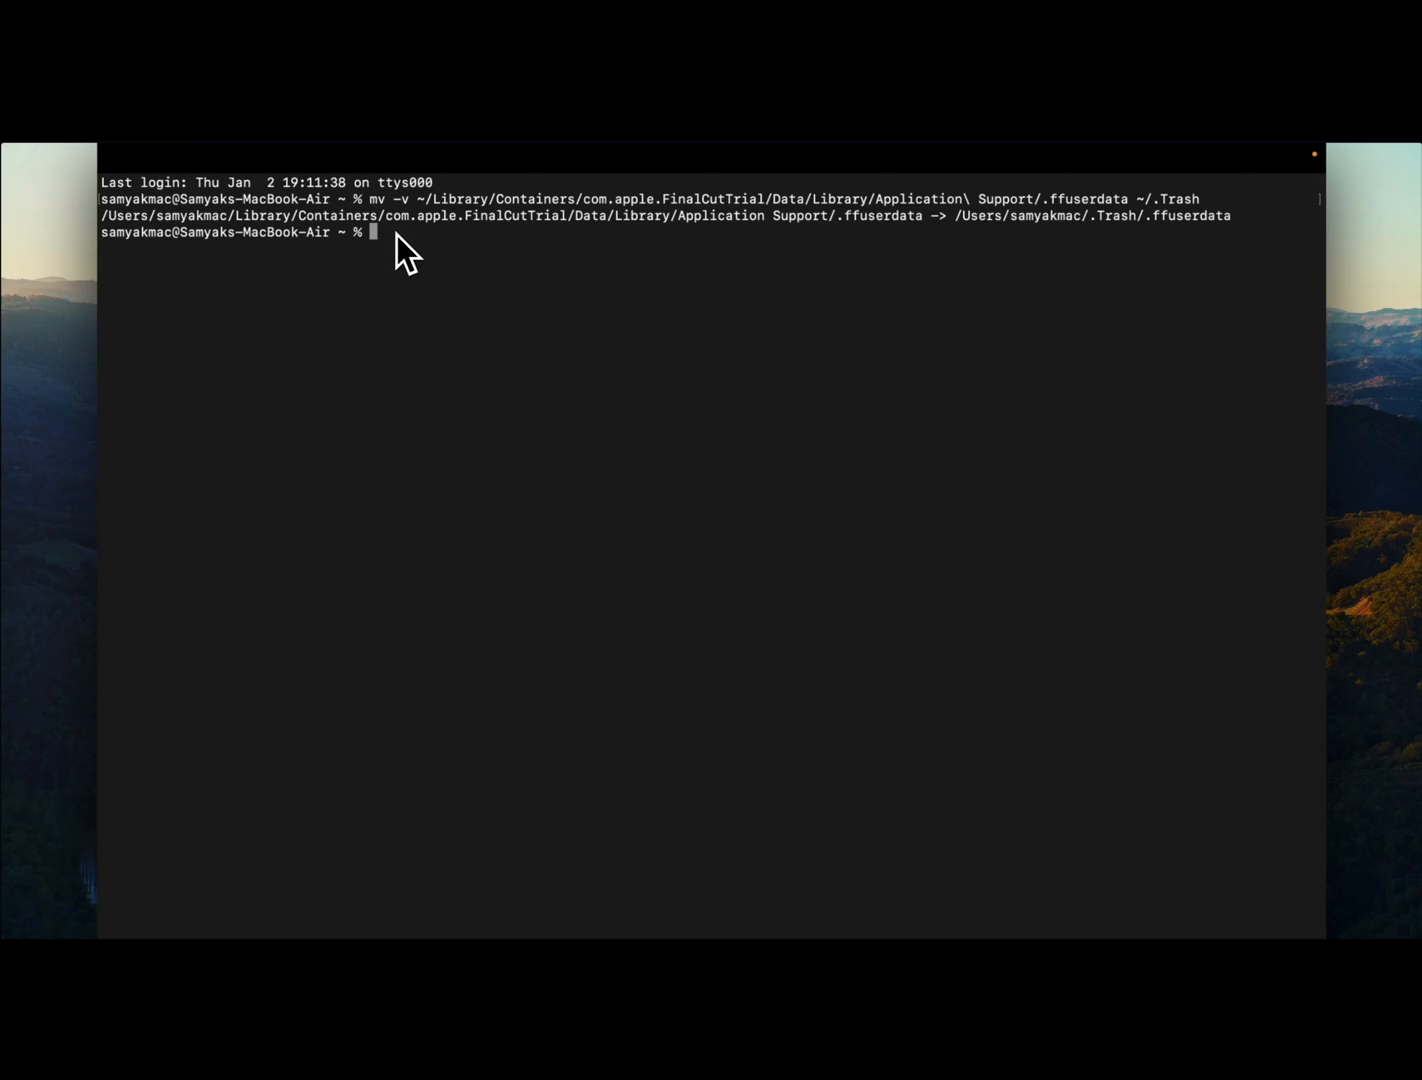
key(cmd+space)
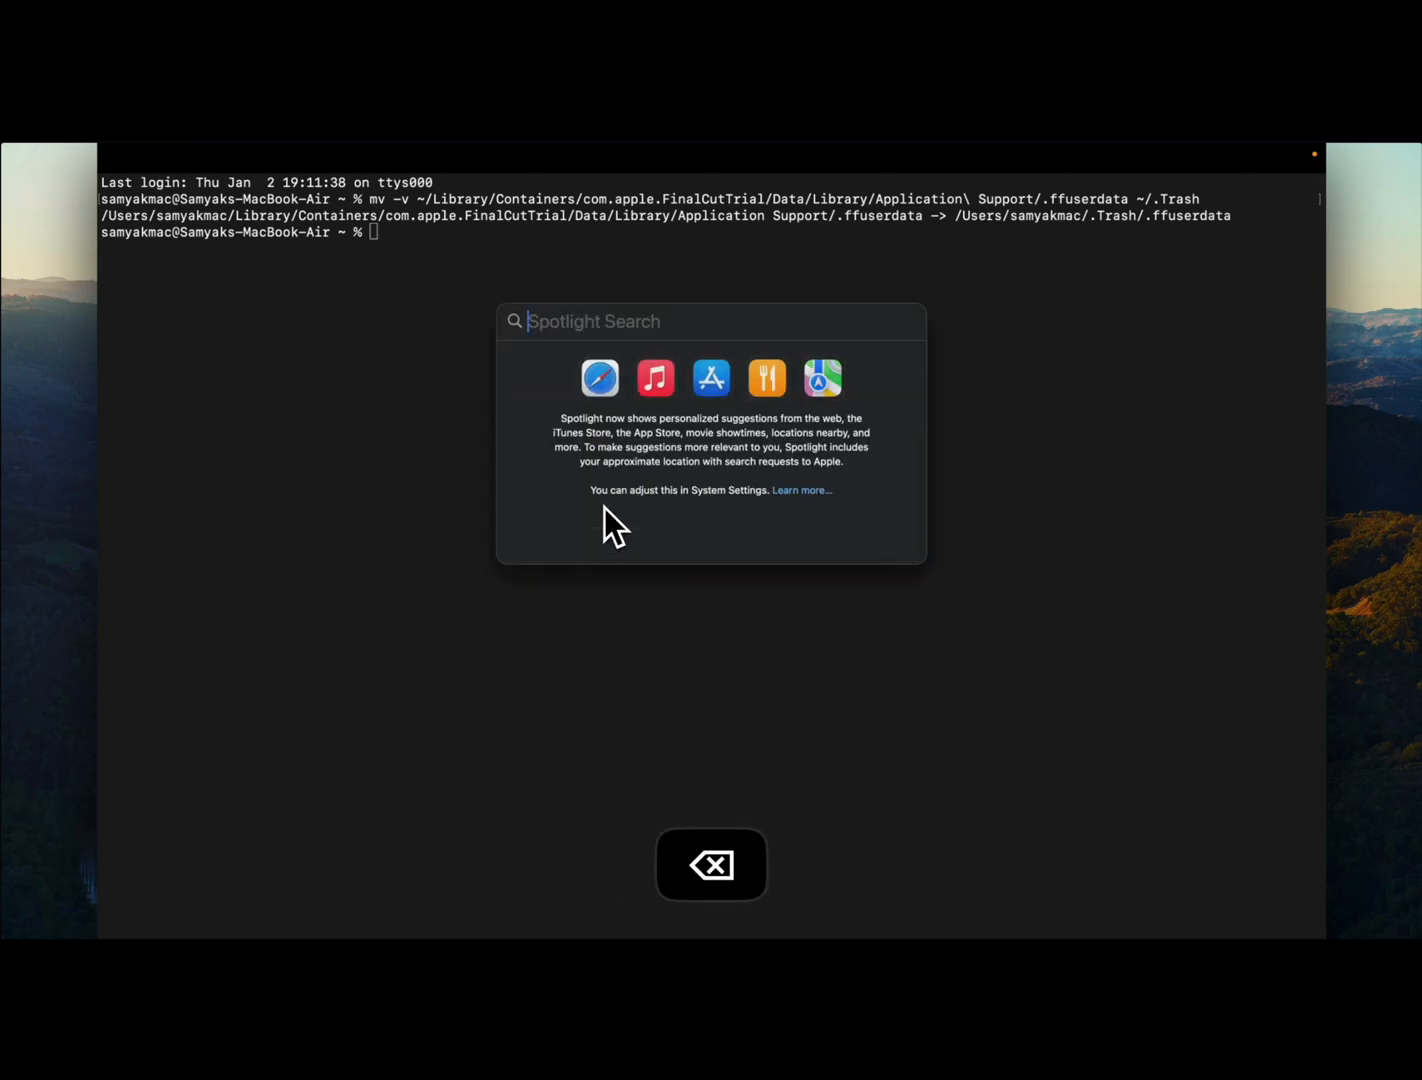
Relaunch Final Cut Pro Trial by searching 'final' in Spotlight, showing the 90-day notice.
text(final)
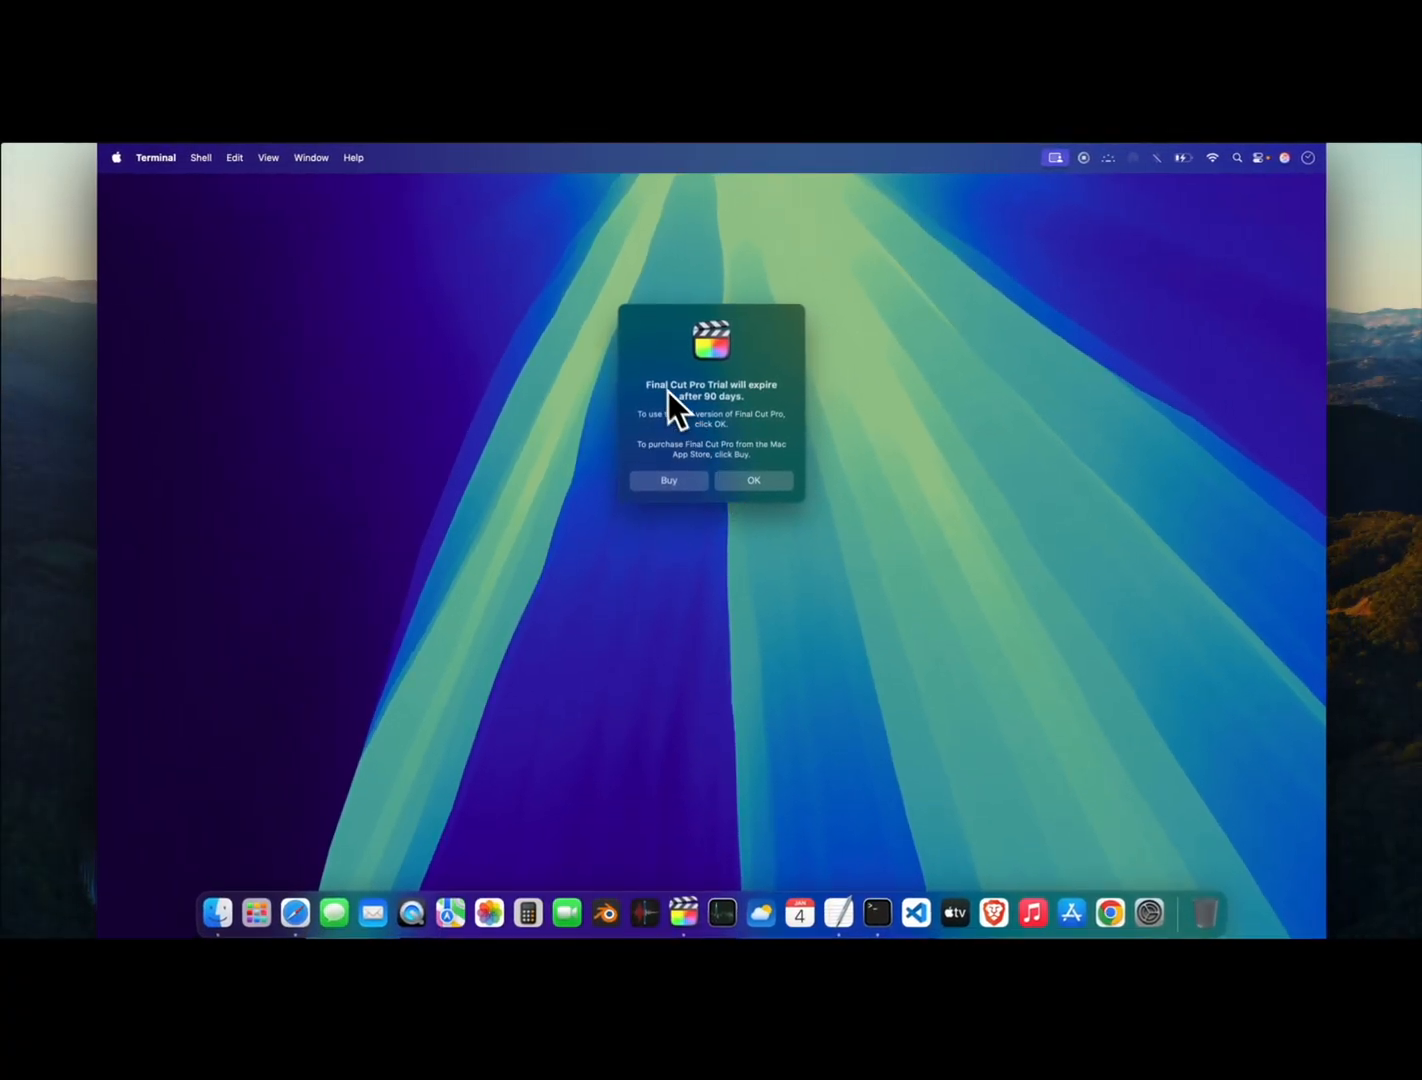
click(685, 913)
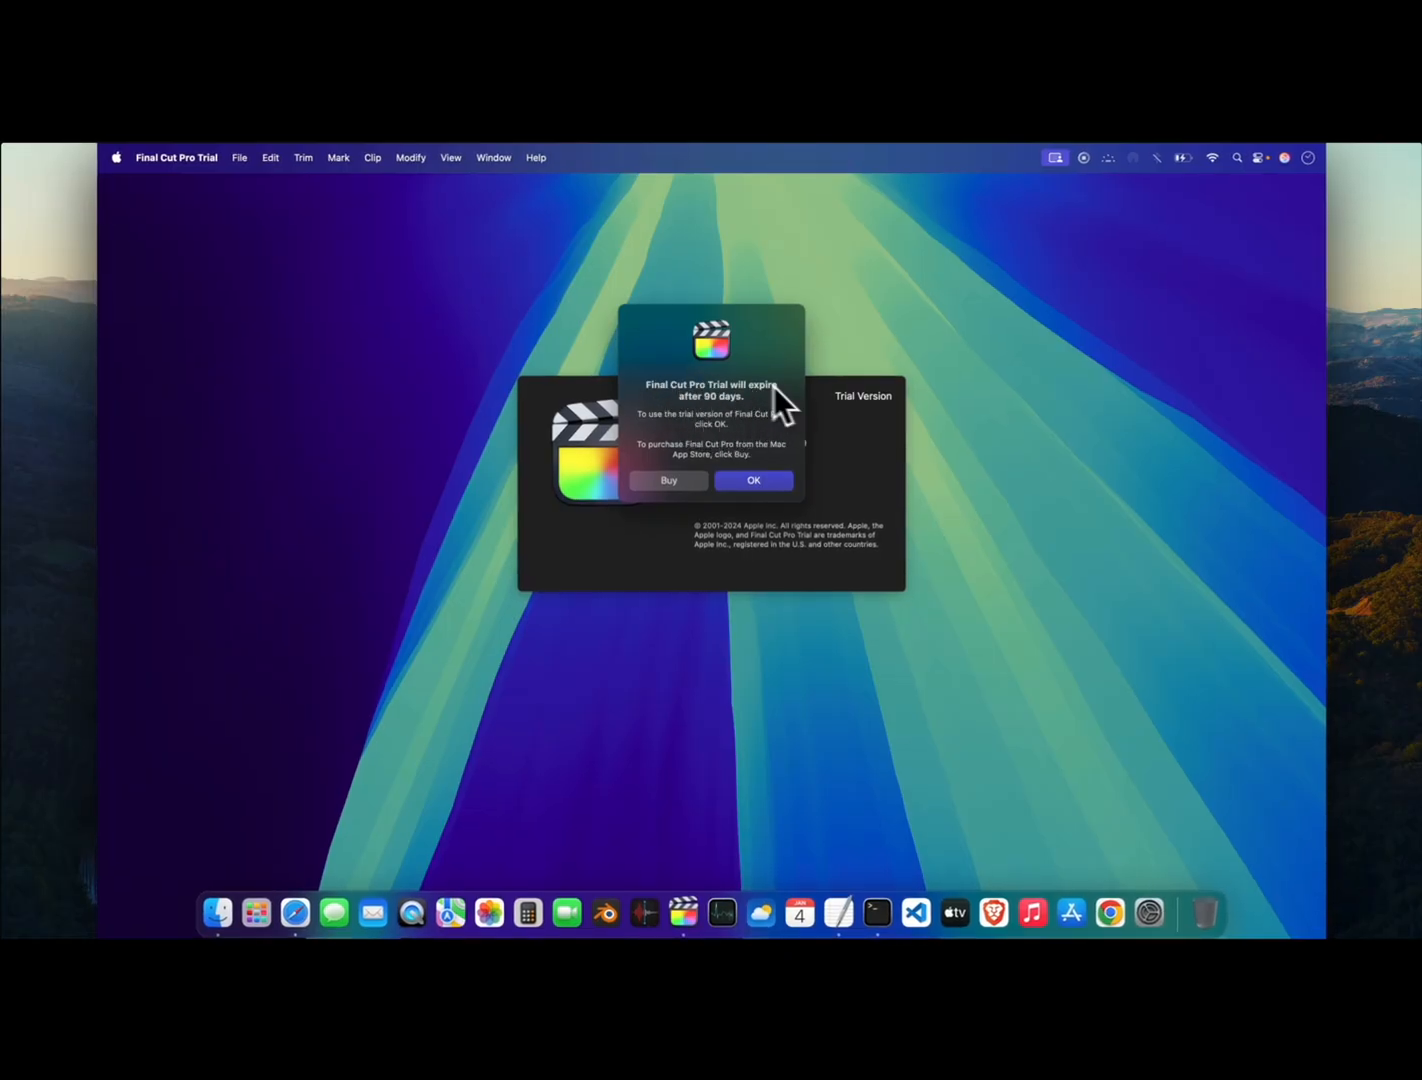
Confirm the renewed 90-day trial notice with OK to open the empty workspace.
click(753, 480)
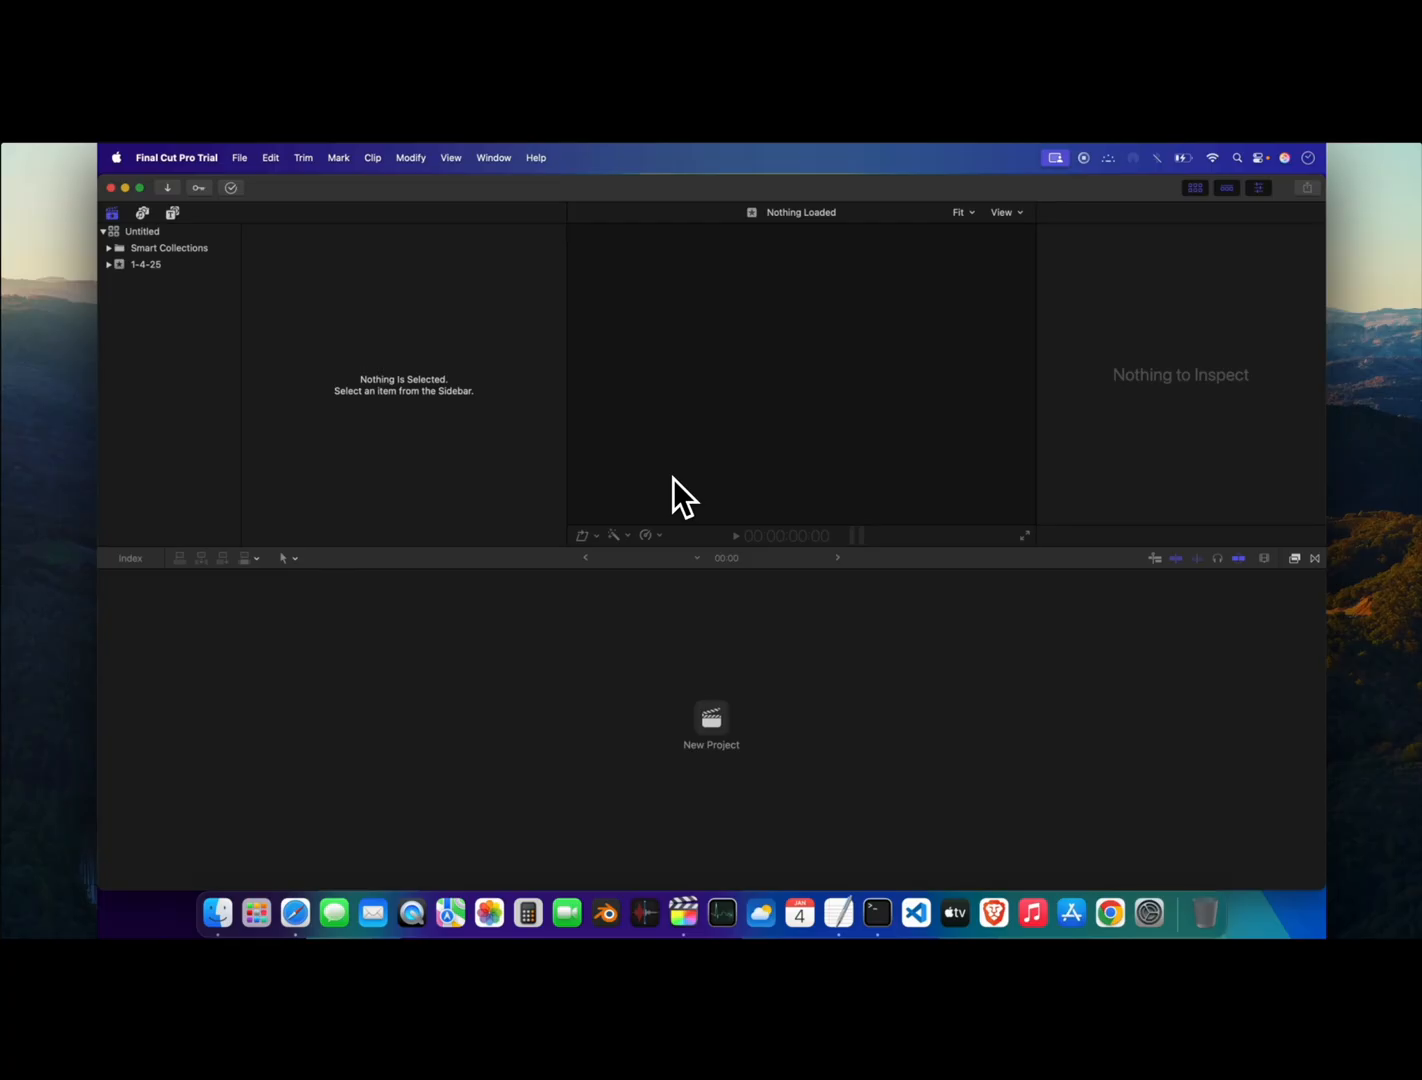
mouse_move(676, 590)
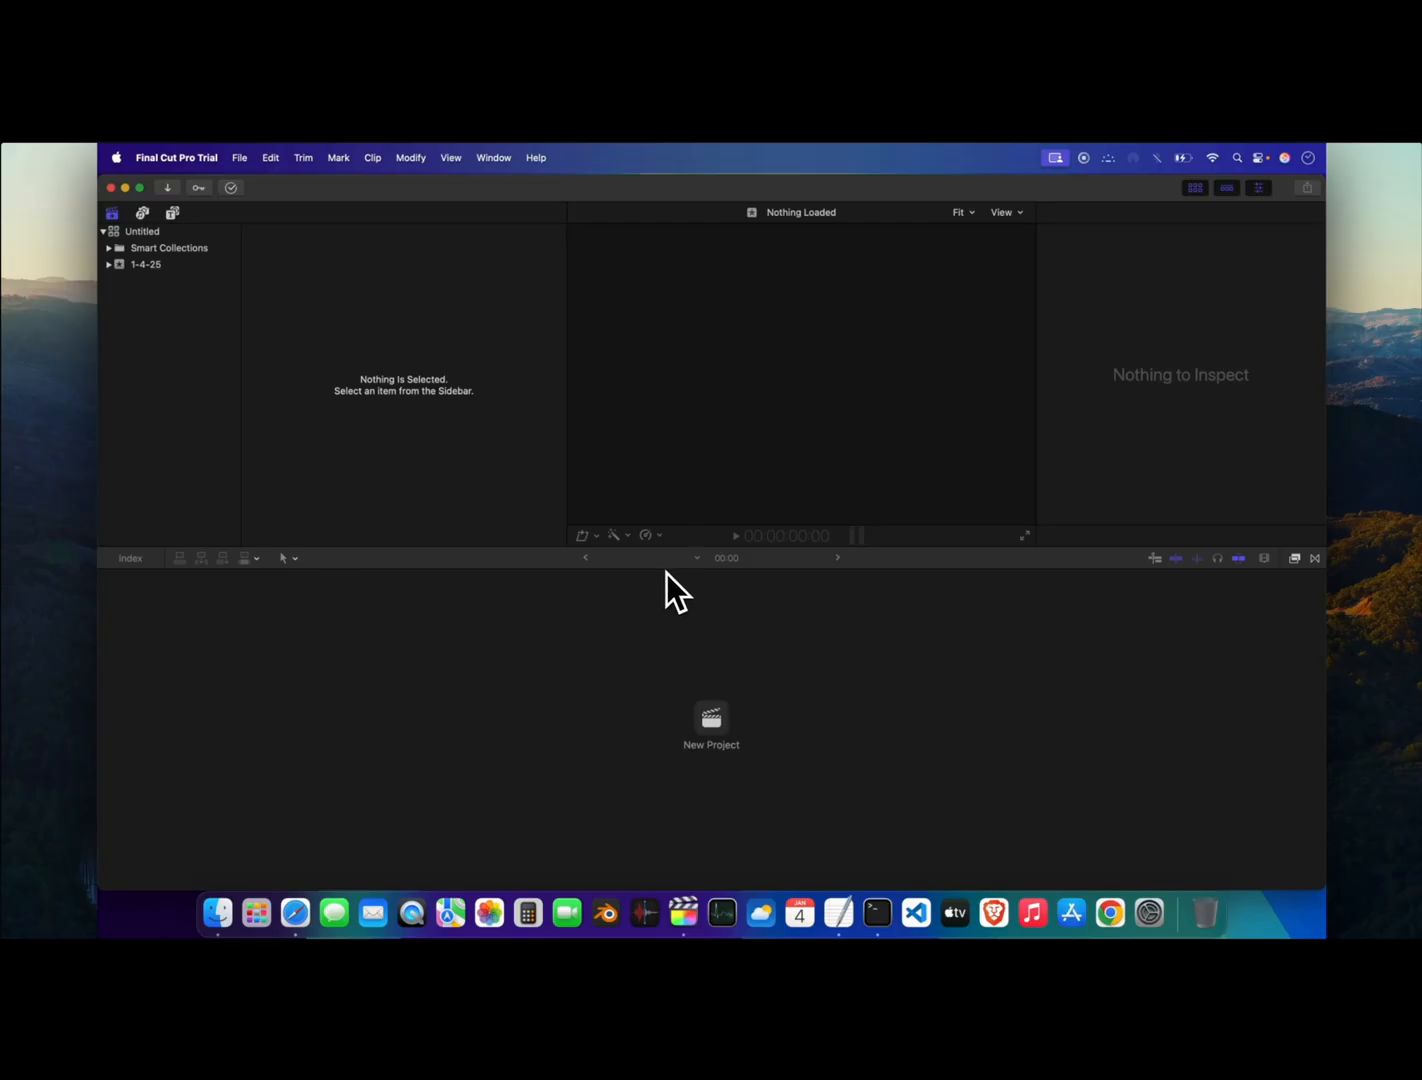
mouse_move(645, 685)
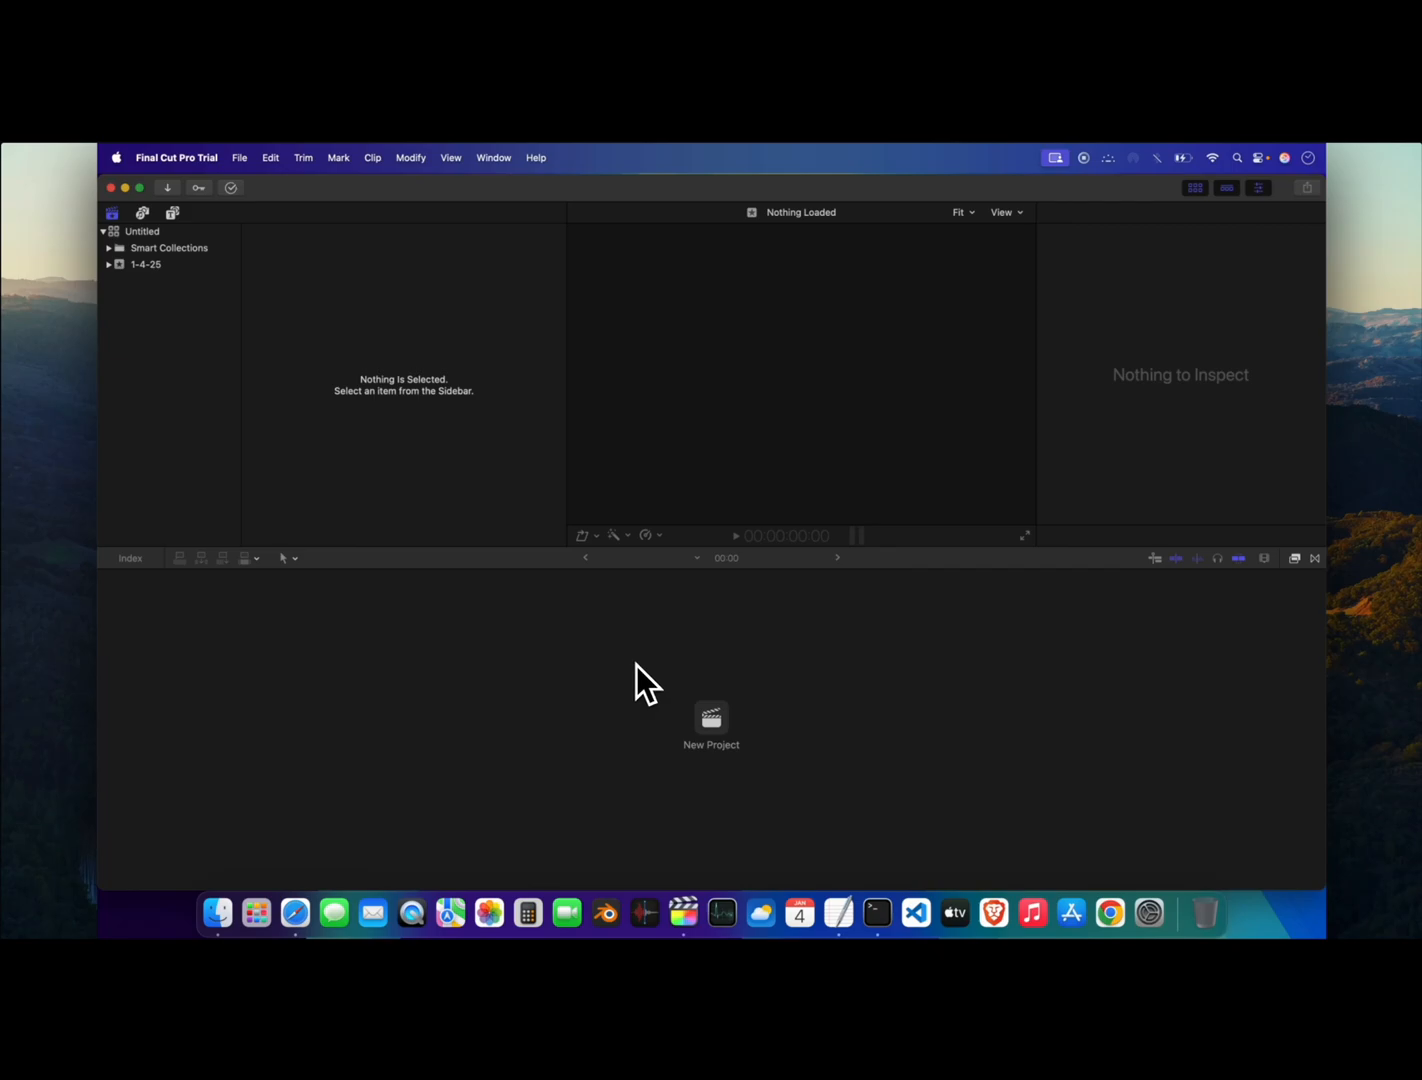
mouse_move(627, 834)
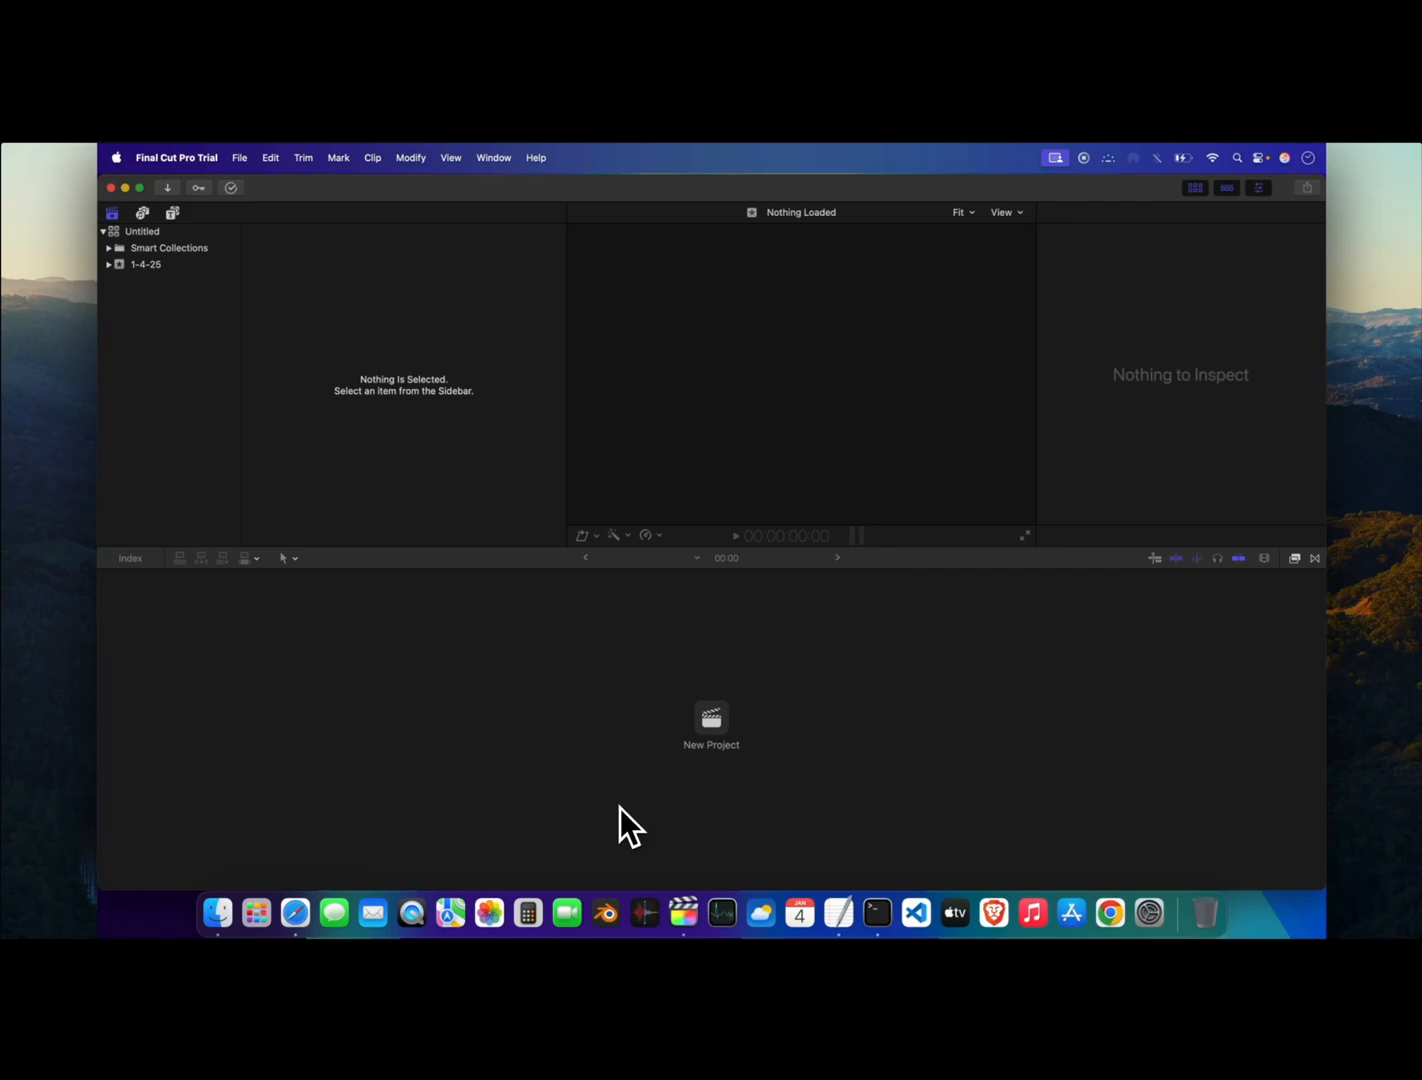
mouse_move(639, 798)
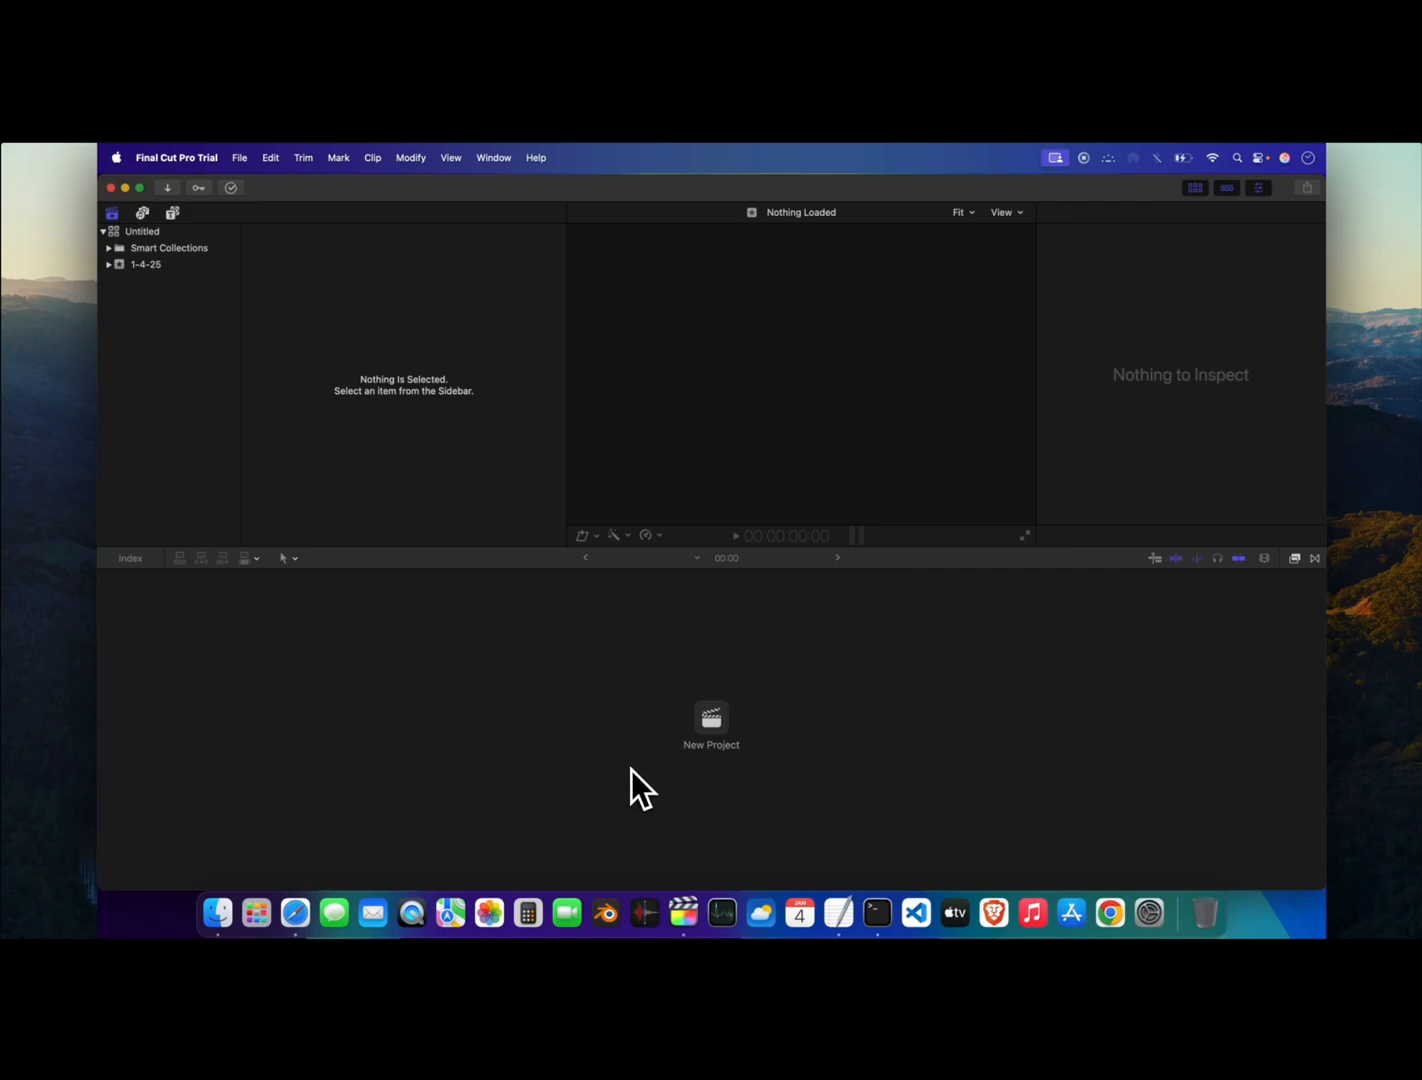